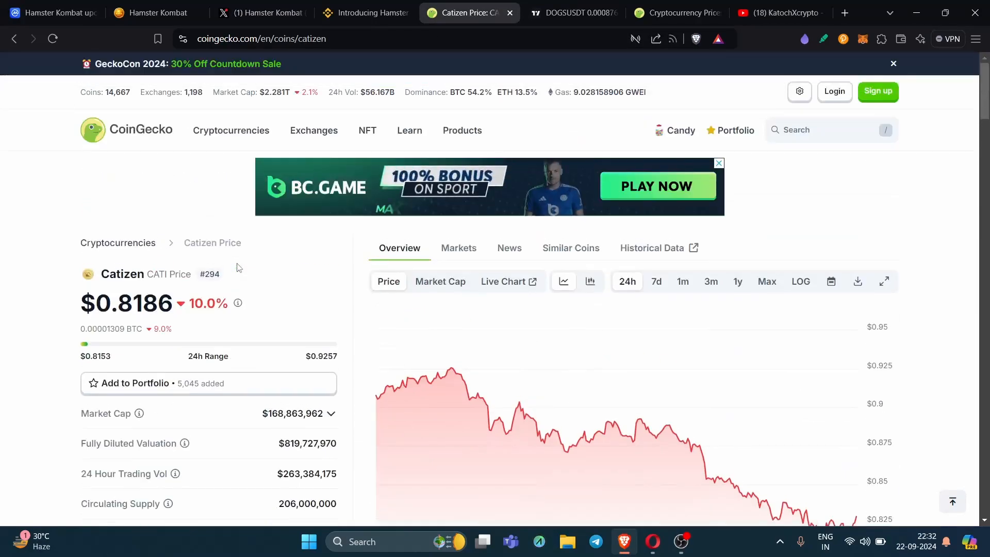
# - Bring up Catizen's historical price section and pick out its $1.11 all-time high
pyautogui.scroll(-3)
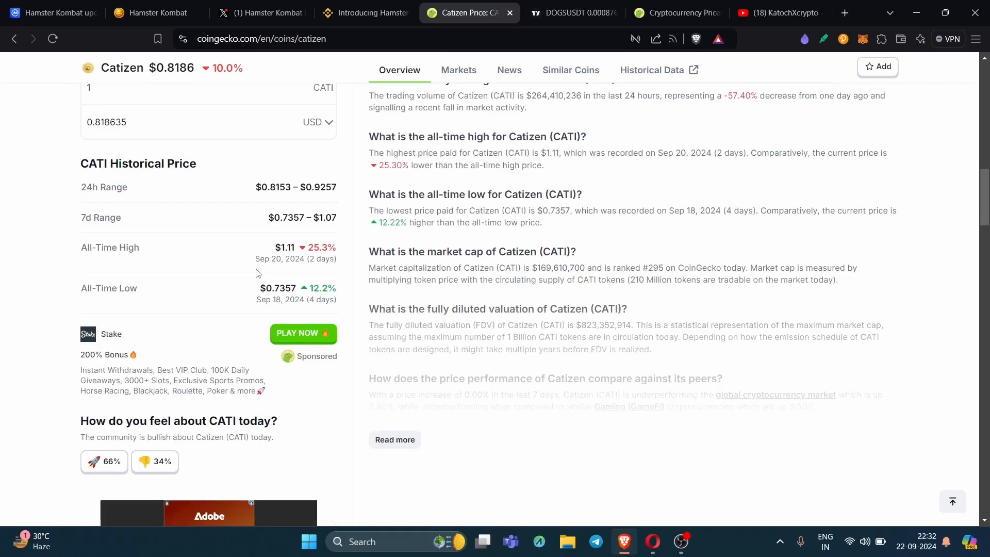
pyautogui.doubleClick(285, 246)
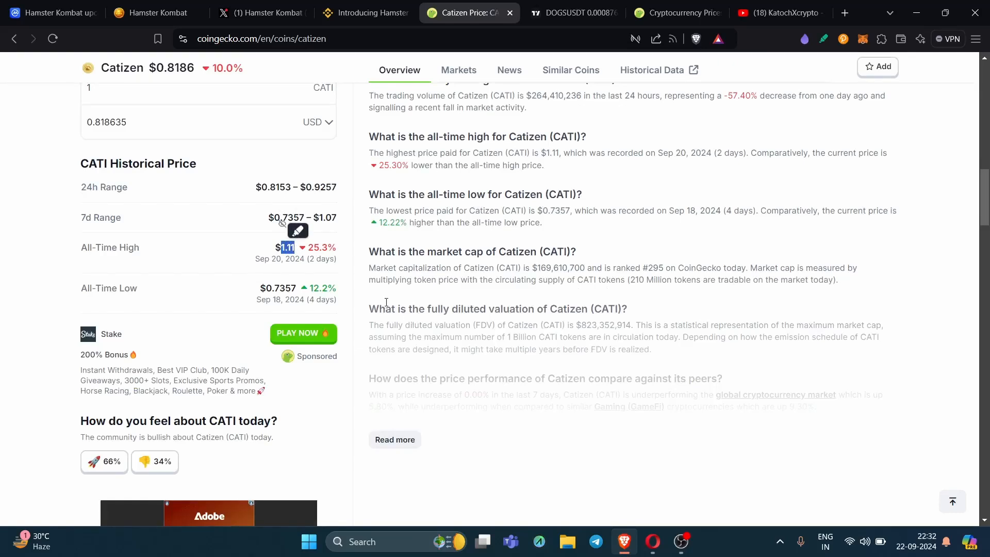
pyautogui.moveTo(417, 296)
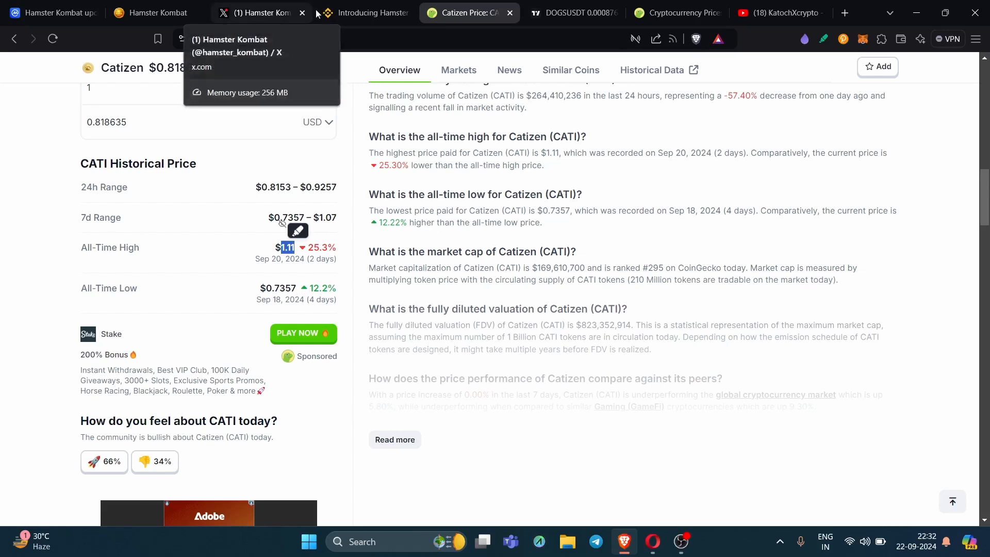
# - Review Hamster Kombat's CoinMarketCap listing, then go to its X profile with 14.2M followers
pyautogui.click(51, 13)
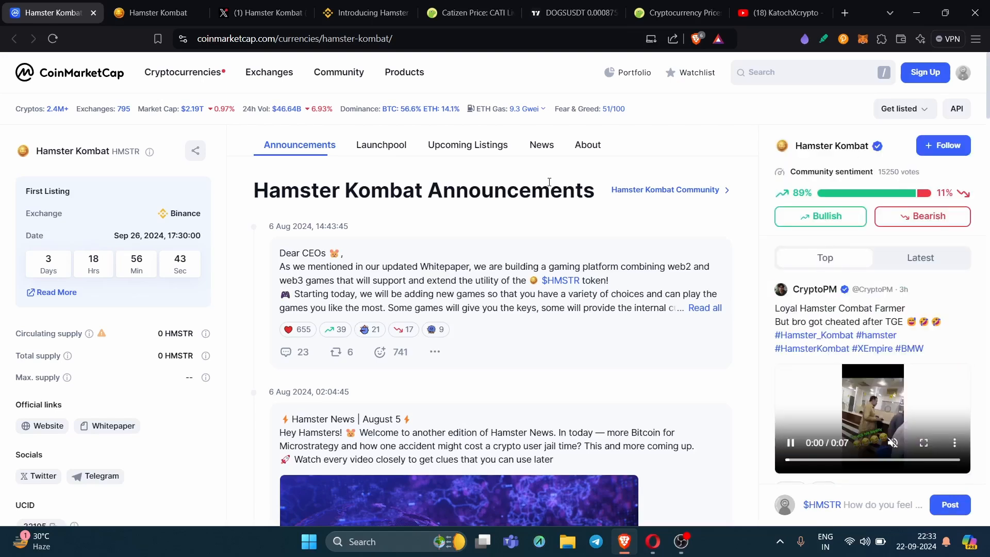
pyautogui.click(258, 13)
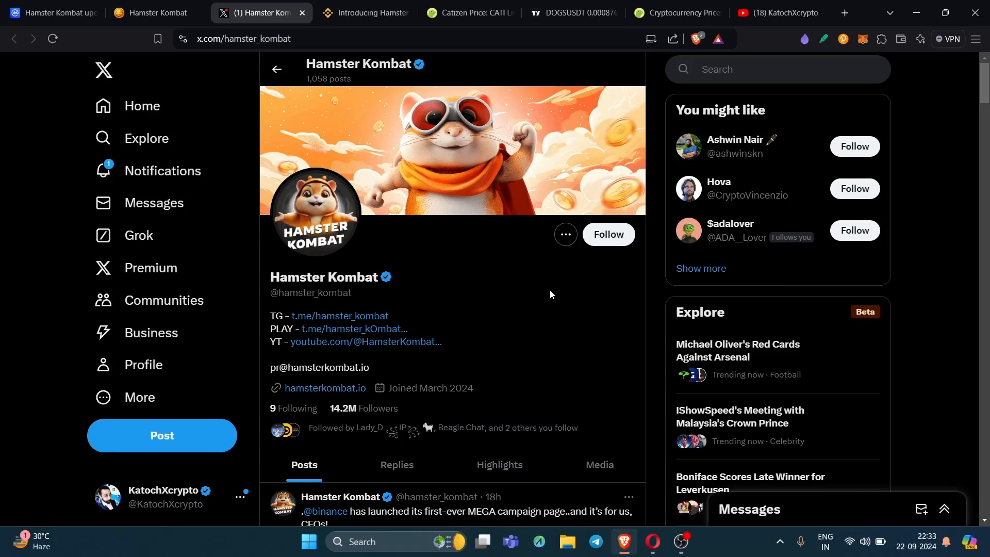
pyautogui.moveTo(463, 236)
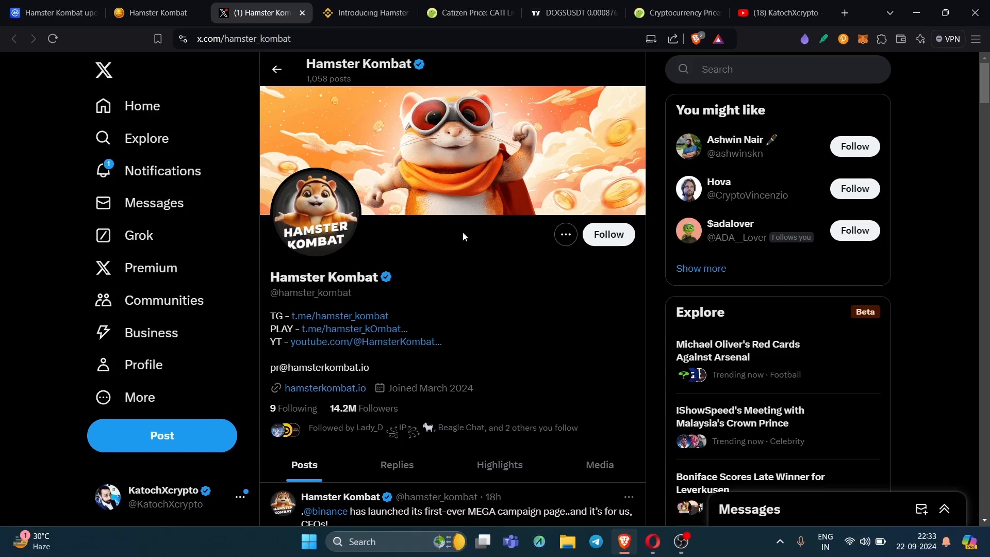
# - Mark the 100,000,000,000 HMSTR total supply and 3,000,000,000 HMSTR Launchpool rewards in the Binance announcement
pyautogui.click(365, 13)
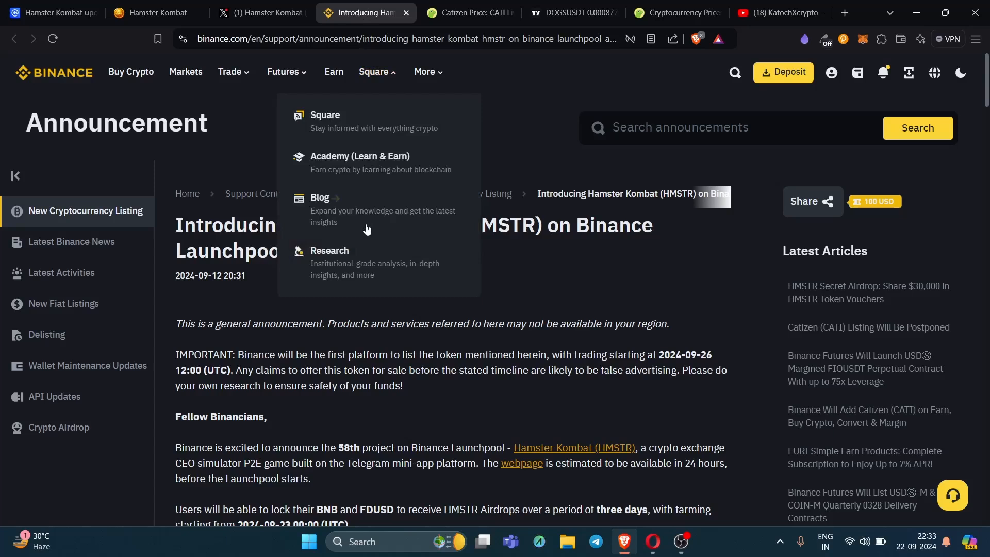
pyautogui.moveTo(491, 234)
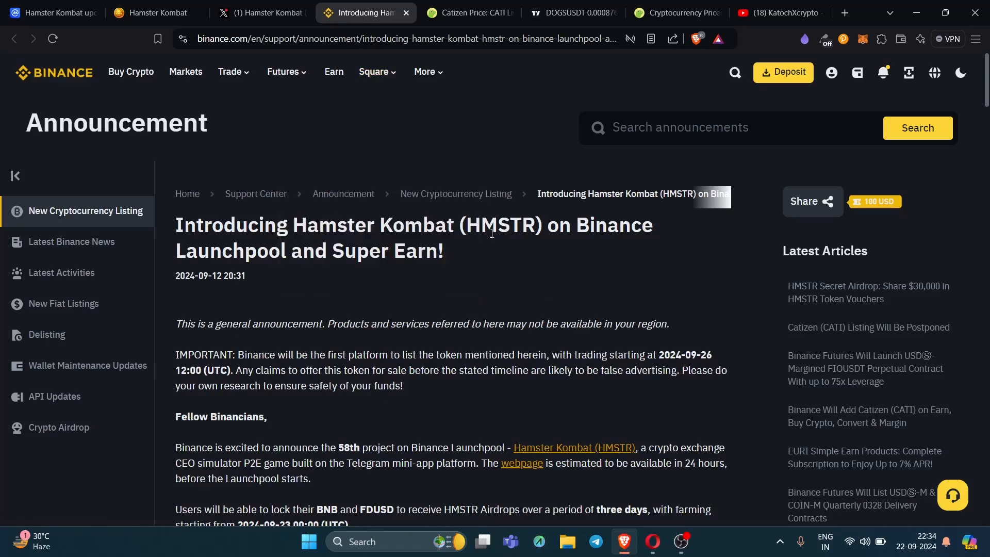
pyautogui.scroll(-3)
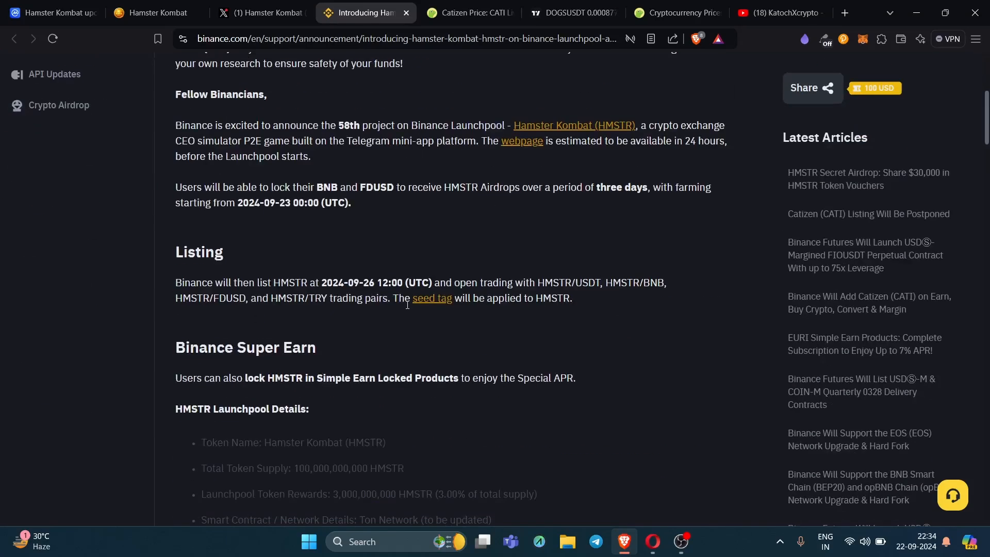
pyautogui.moveTo(704, 263)
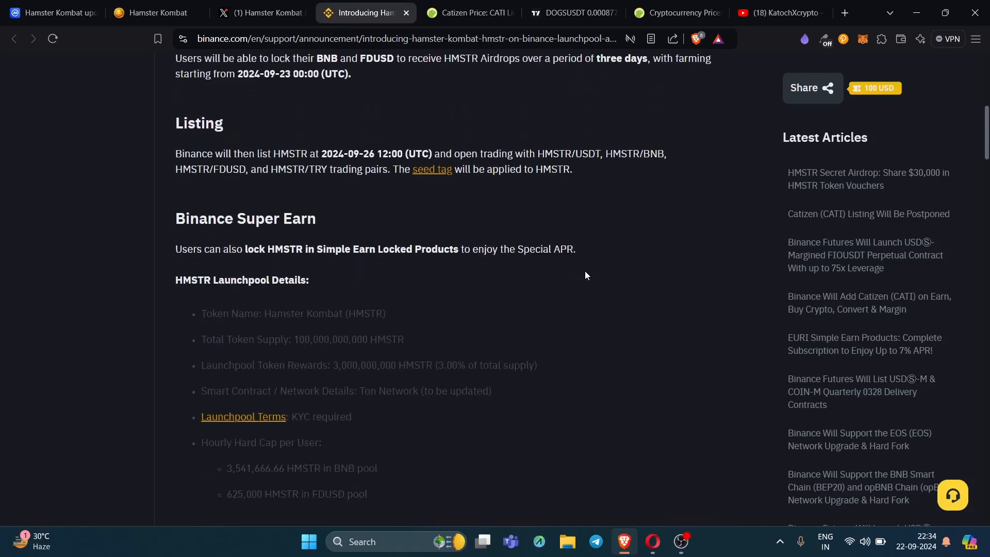
pyautogui.moveTo(494, 102)
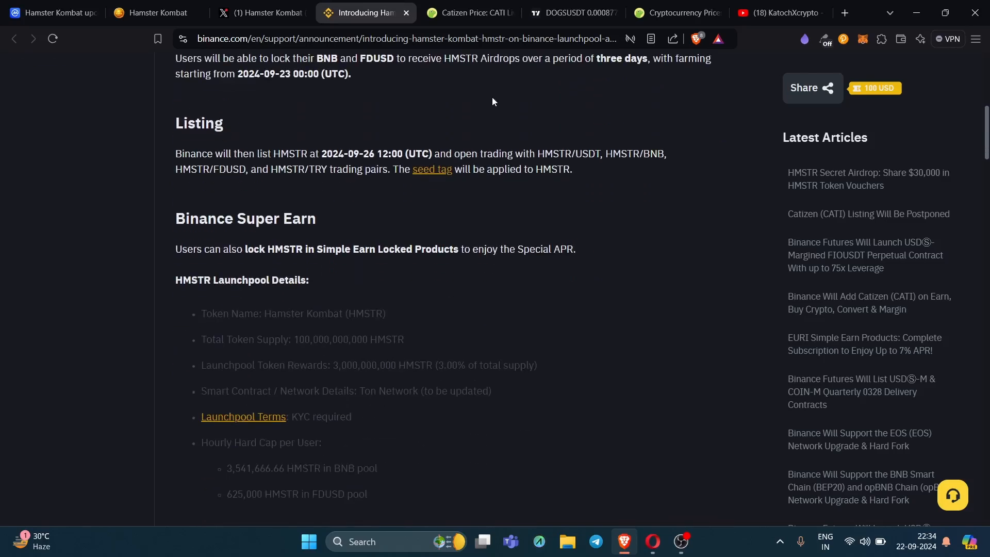
pyautogui.scroll(-3)
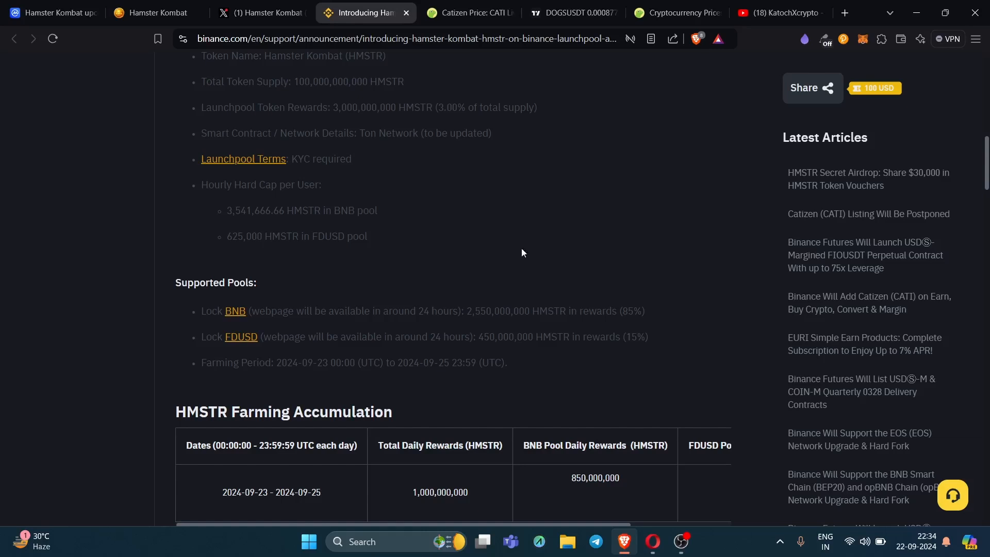
pyautogui.scroll(3)
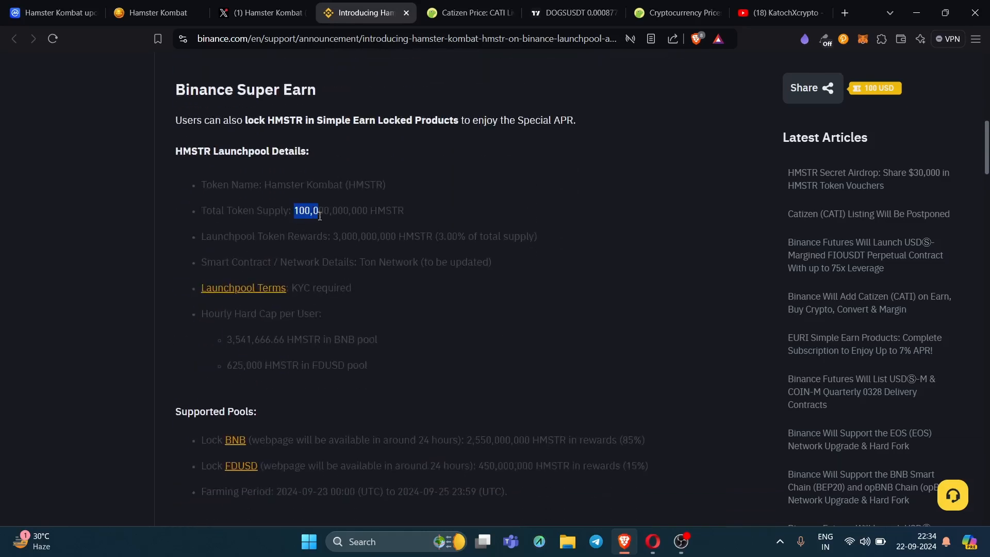
pyautogui.moveTo(306, 210); pyautogui.dragTo(405, 210)
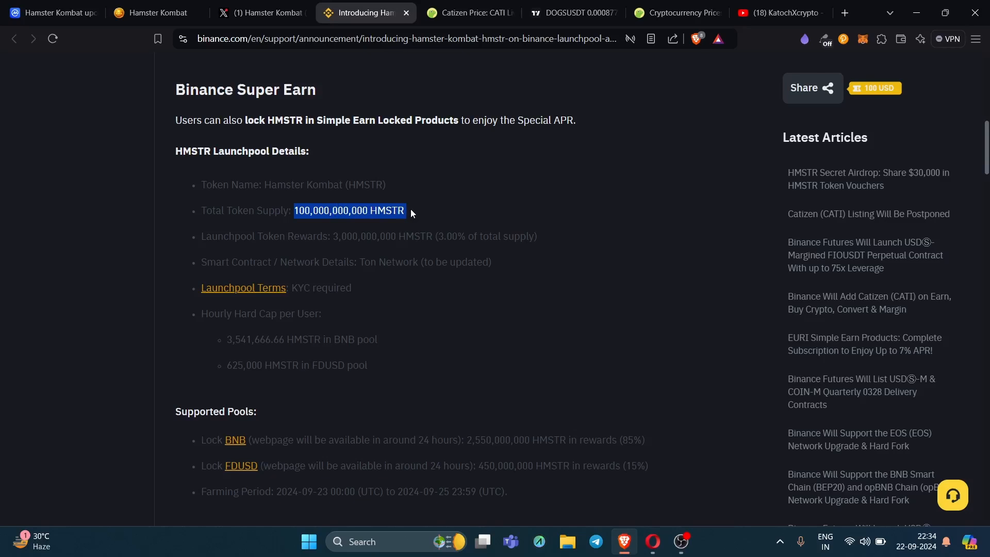
pyautogui.moveTo(369, 264)
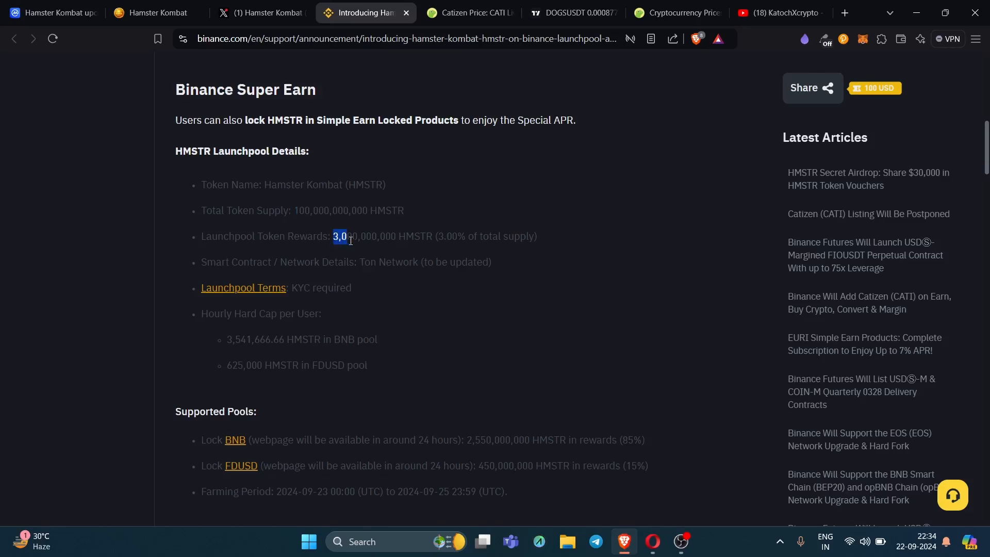
pyautogui.moveTo(341, 237); pyautogui.dragTo(530, 236)
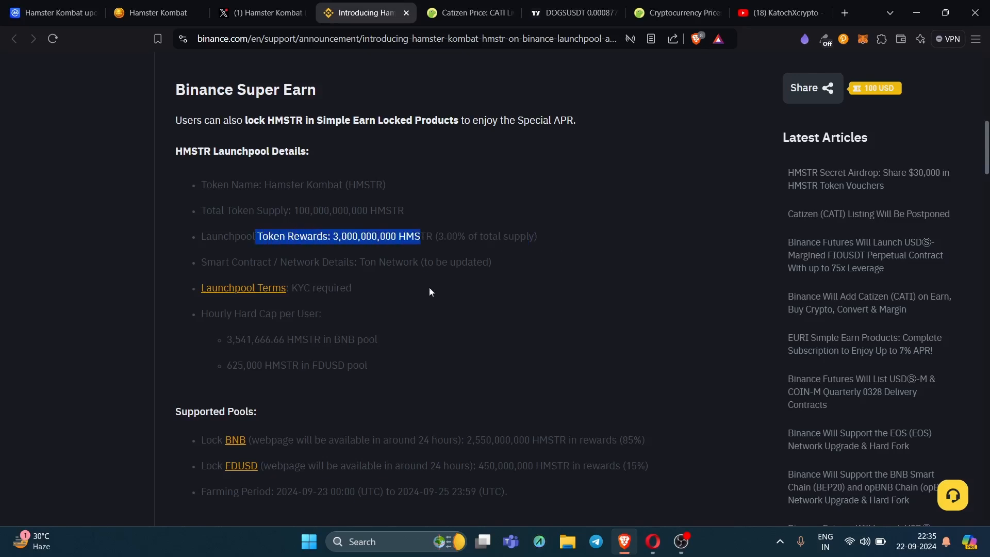
pyautogui.scroll(-3)
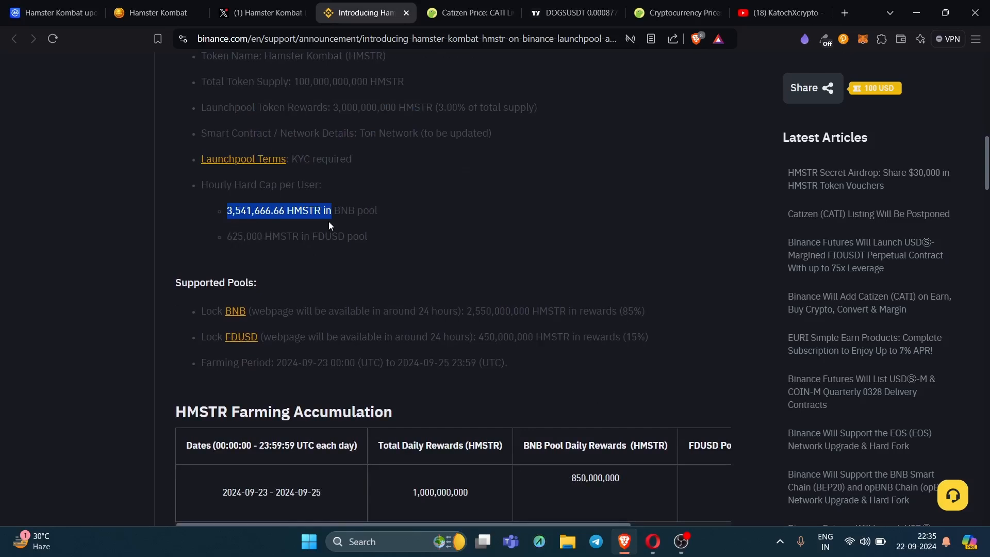
pyautogui.scroll(-3)
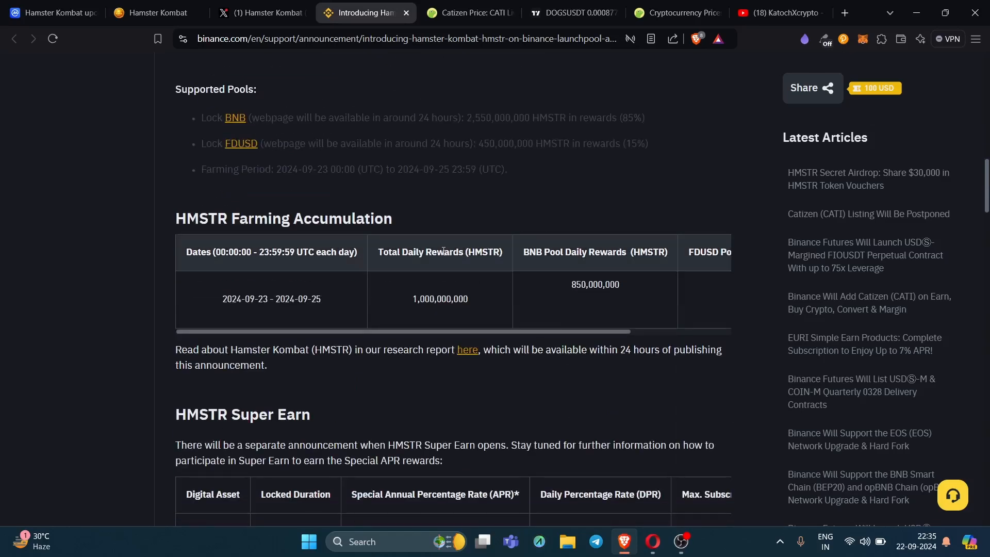
# - Dismiss Bitget's cookie notice and pick out the 3.66M HMSTR total volume figure
pyautogui.scroll(3)
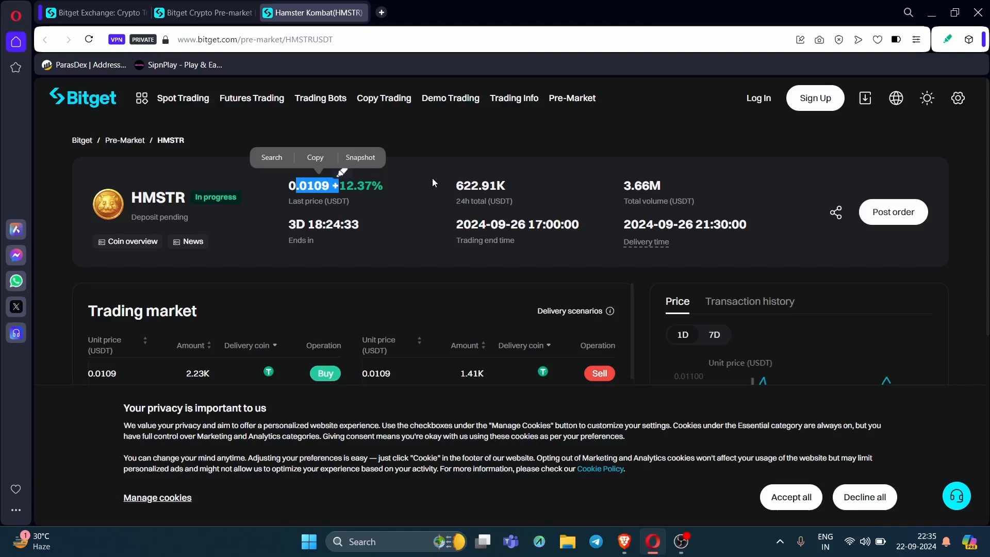
pyautogui.moveTo(442, 183)
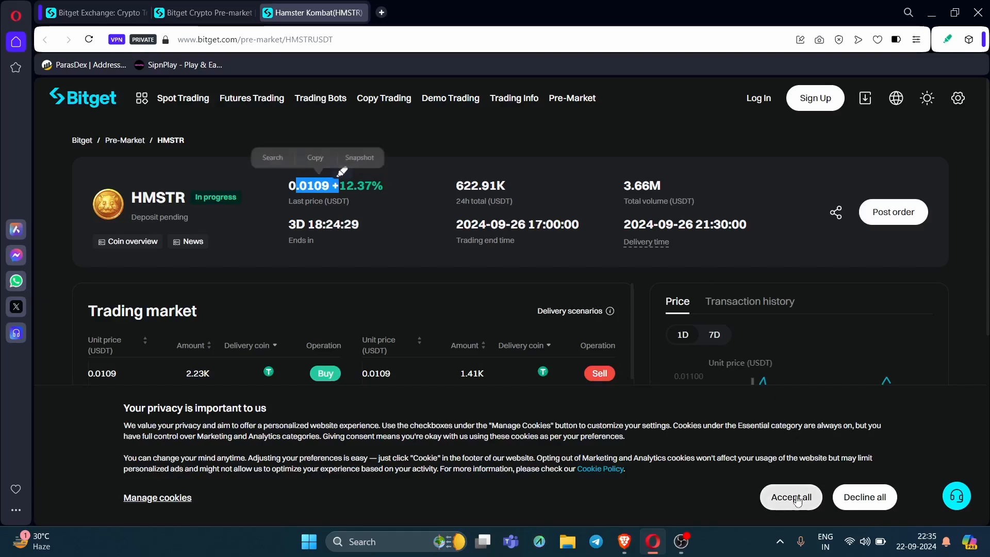
pyautogui.click(790, 497)
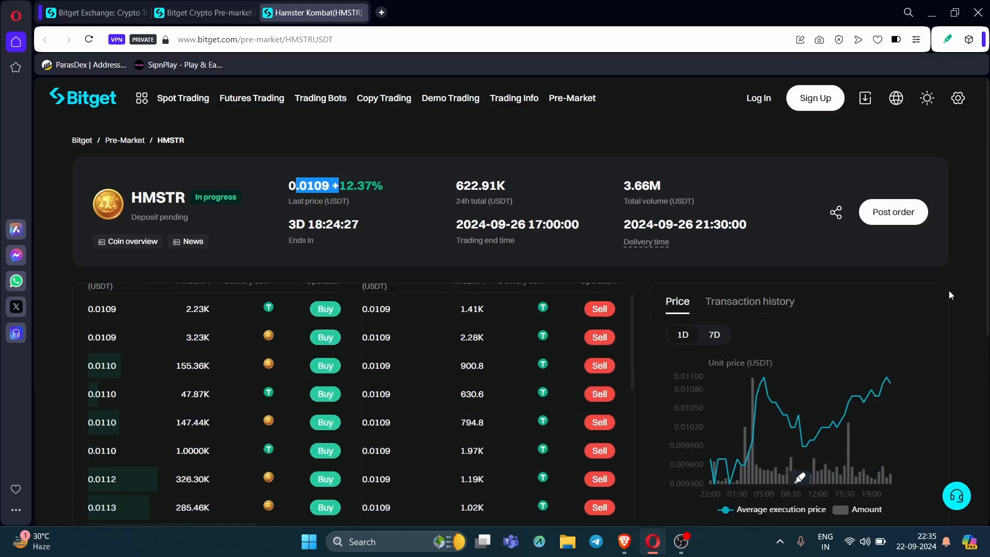
pyautogui.scroll(-3)
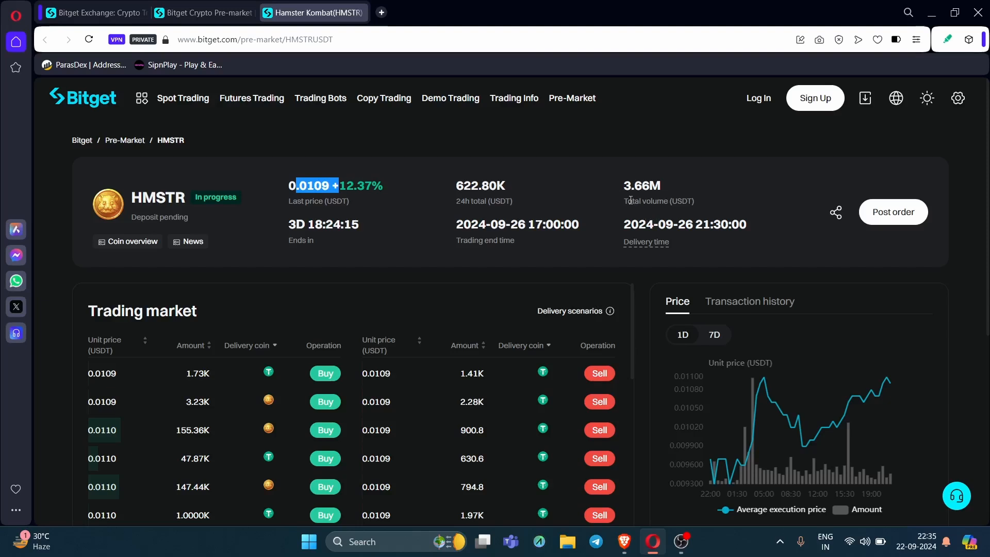
pyautogui.doubleClick(640, 186)
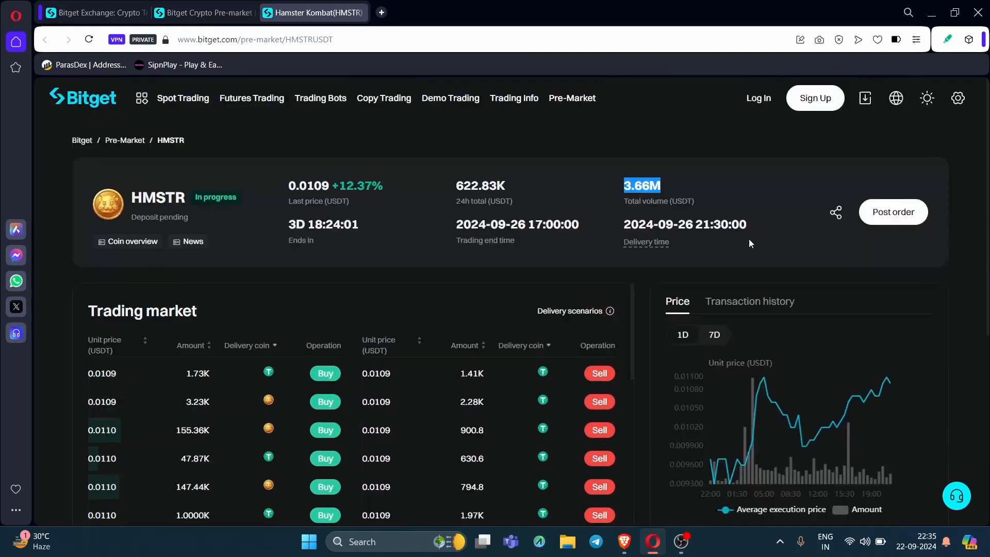
# - Review the 7-day HMSTR price chart rising from 0.0067 to 0.0104
pyautogui.scroll(-3)
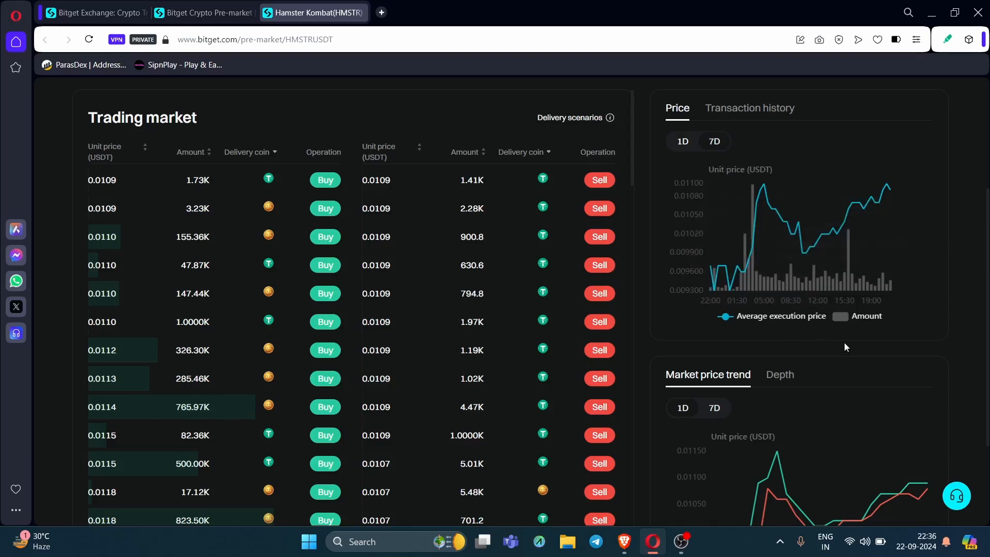
pyautogui.moveTo(715, 308)
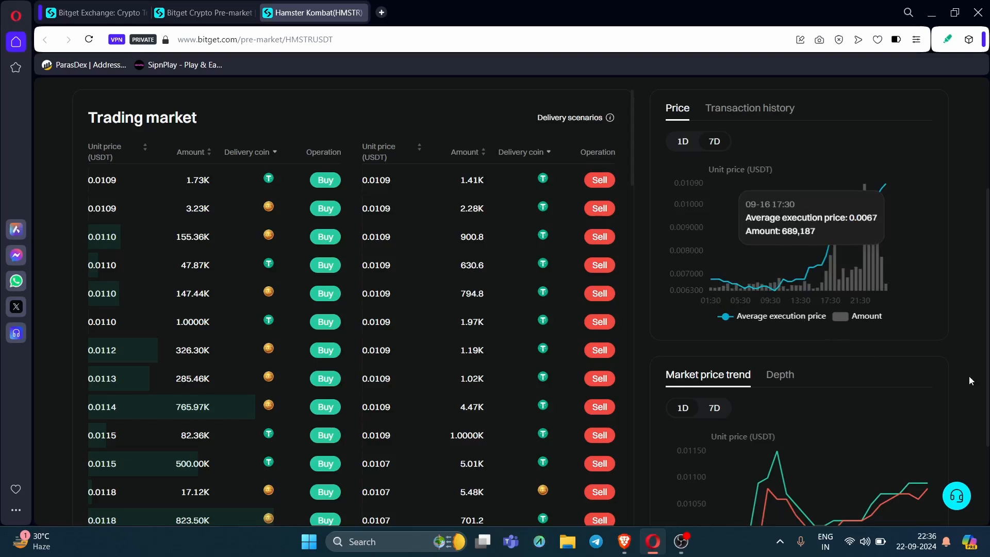
pyautogui.moveTo(780, 291)
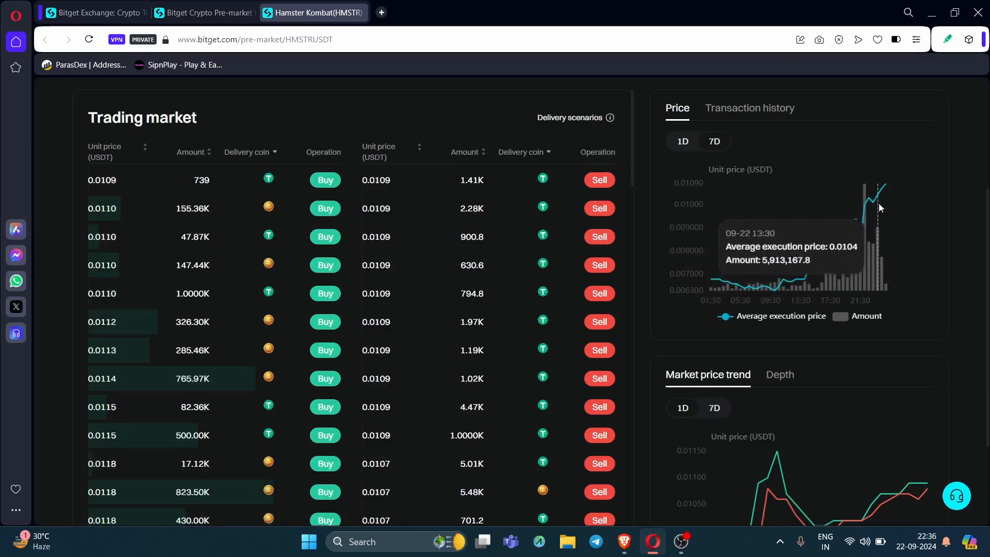
pyautogui.moveTo(950, 290)
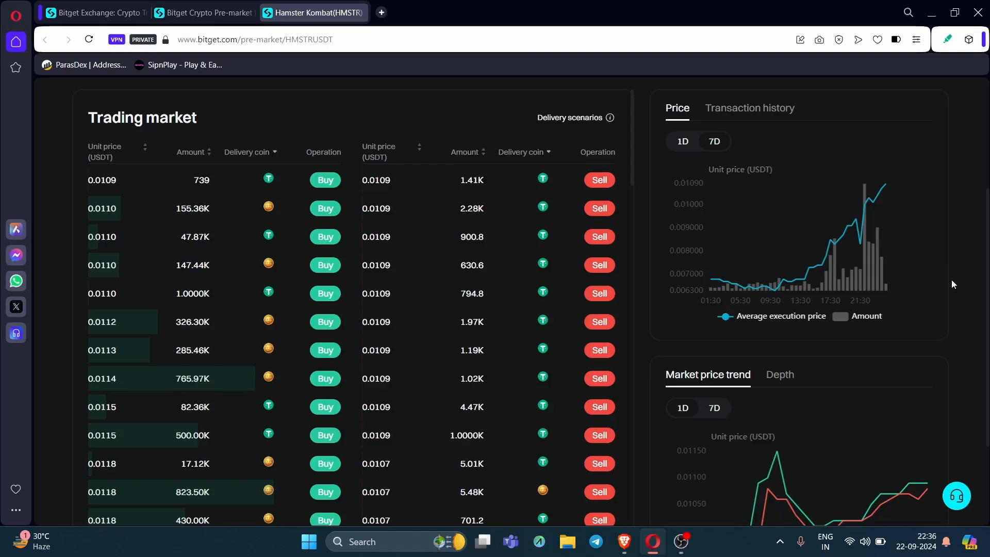
pyautogui.scroll(3)
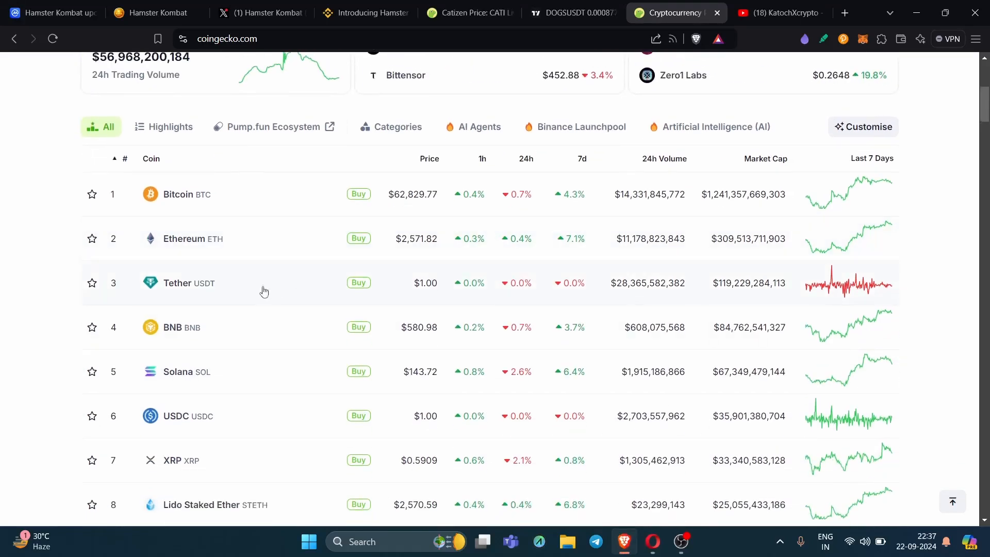
pyautogui.moveTo(725, 297)
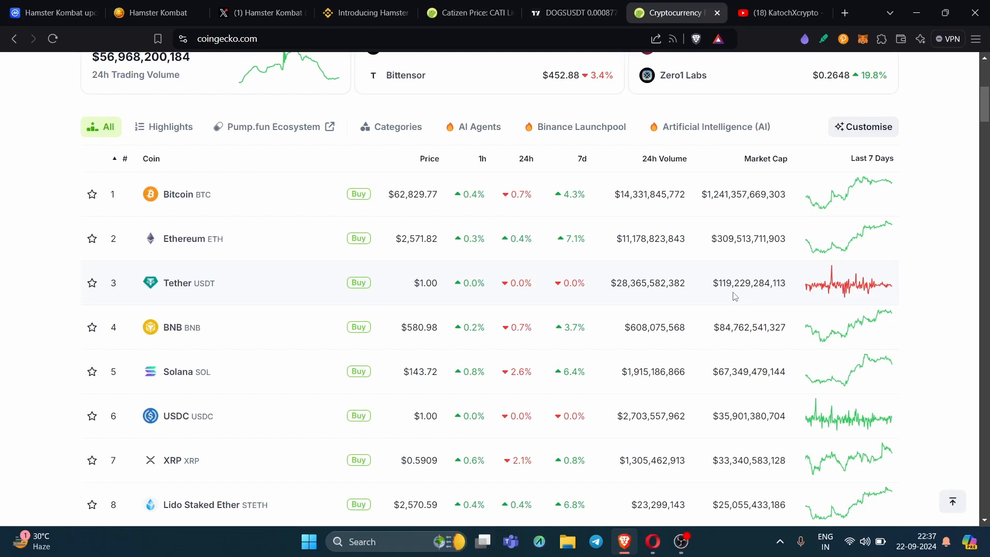
# - Move down CoinGecko's rankings and mark Shiba Inu's $8,501,003,092 market cap
pyautogui.scroll(-3)
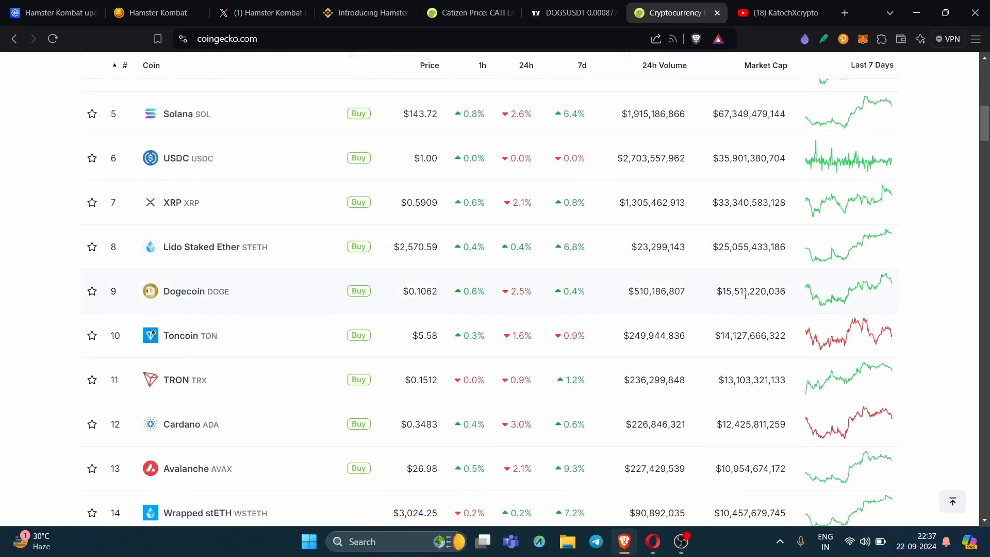
pyautogui.scroll(-3)
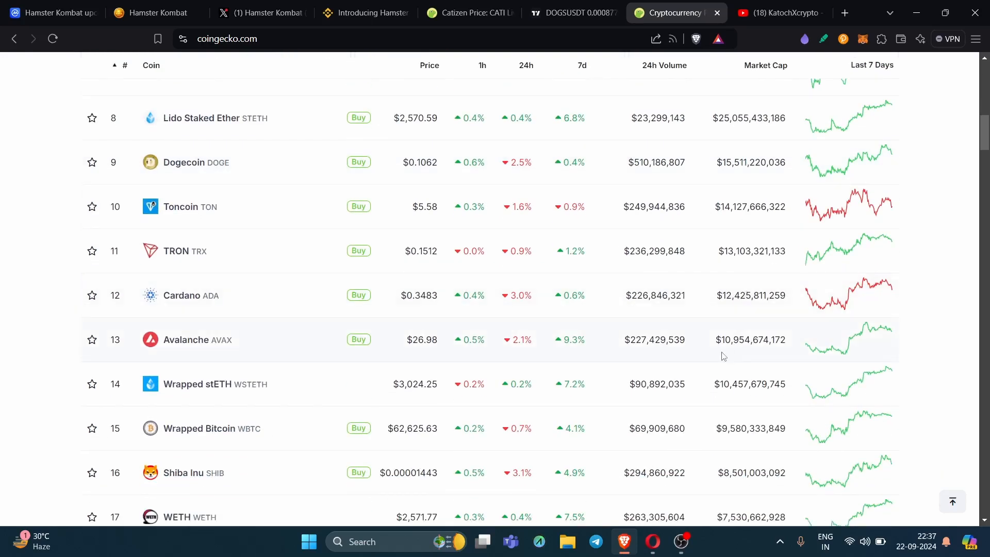
pyautogui.moveTo(735, 353)
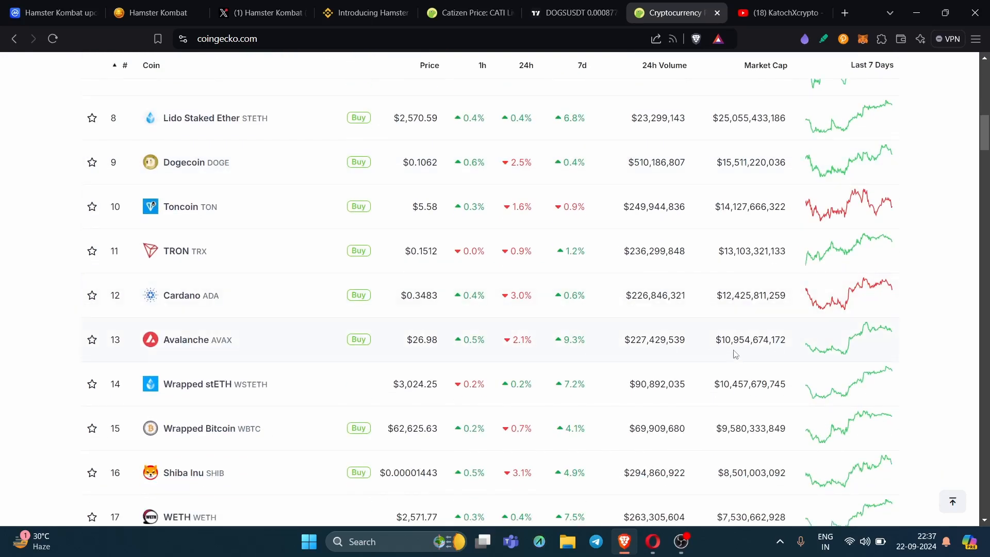
pyautogui.scroll(-3)
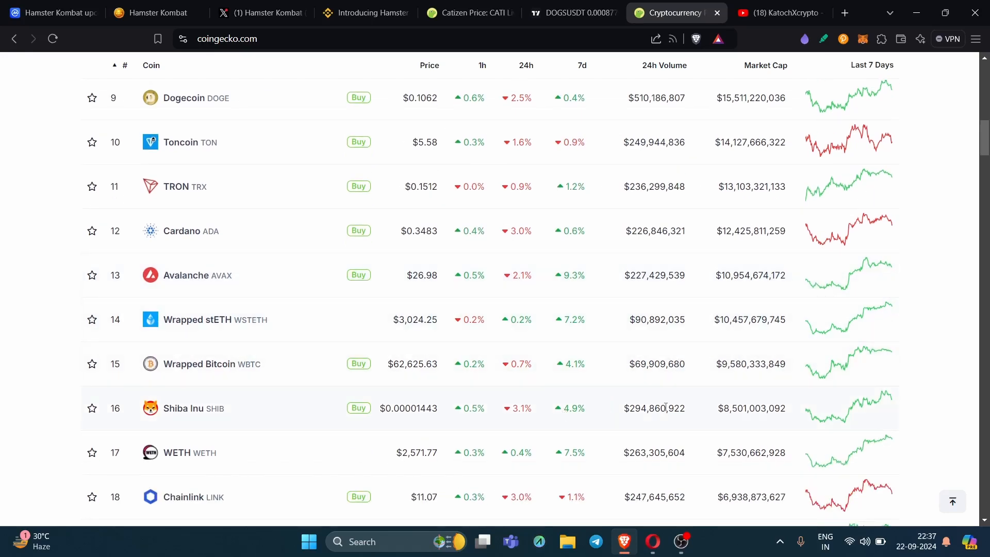
pyautogui.doubleClick(739, 409)
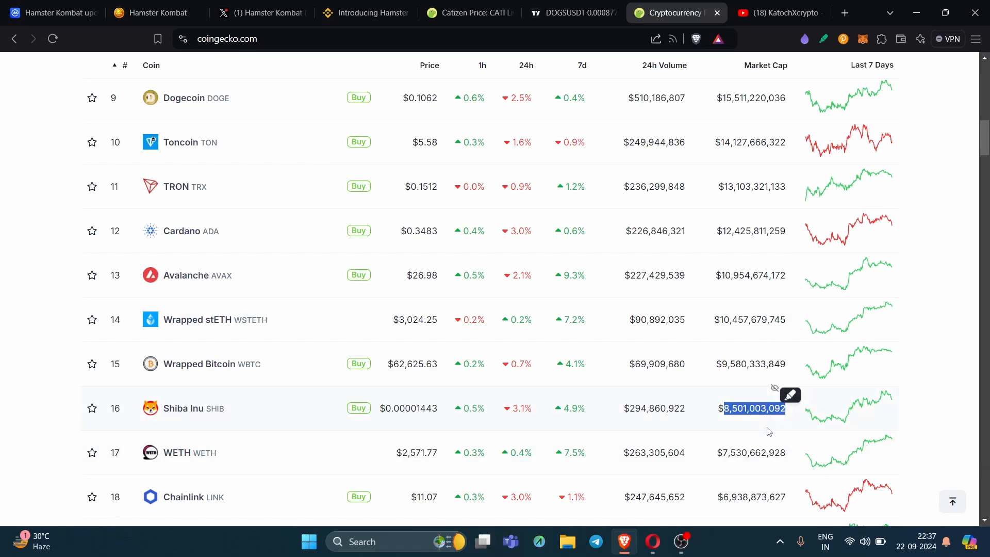
pyautogui.moveTo(929, 323)
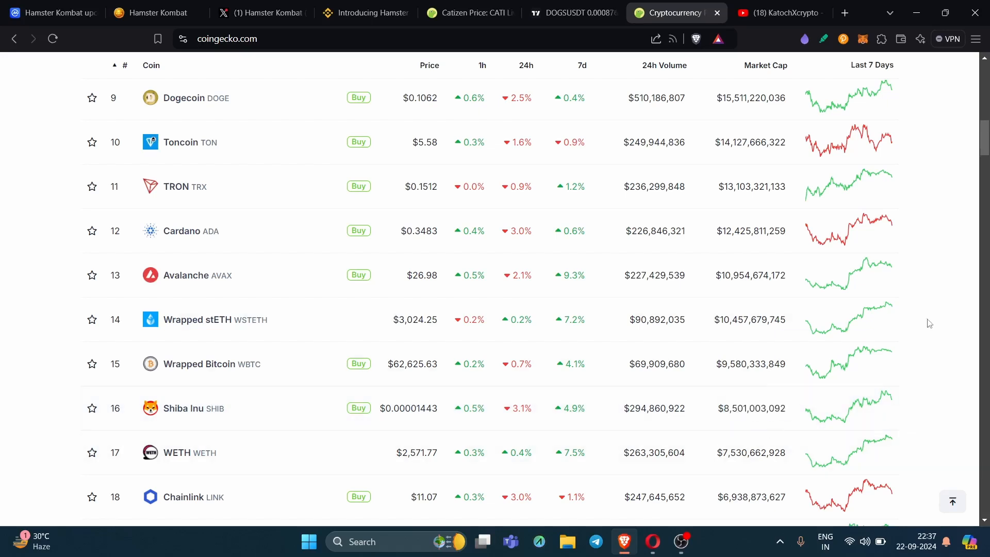
pyautogui.moveTo(912, 297)
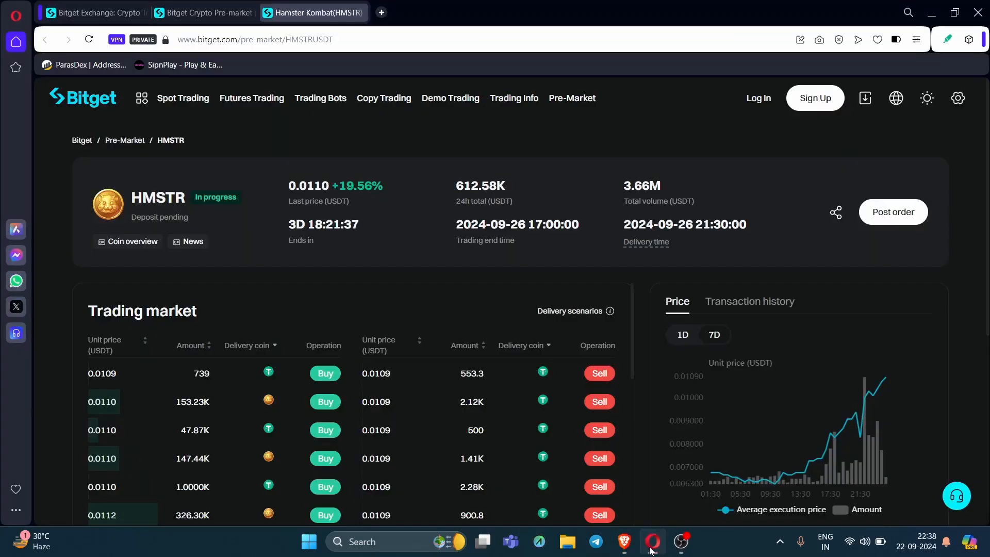
pyautogui.moveTo(479, 283)
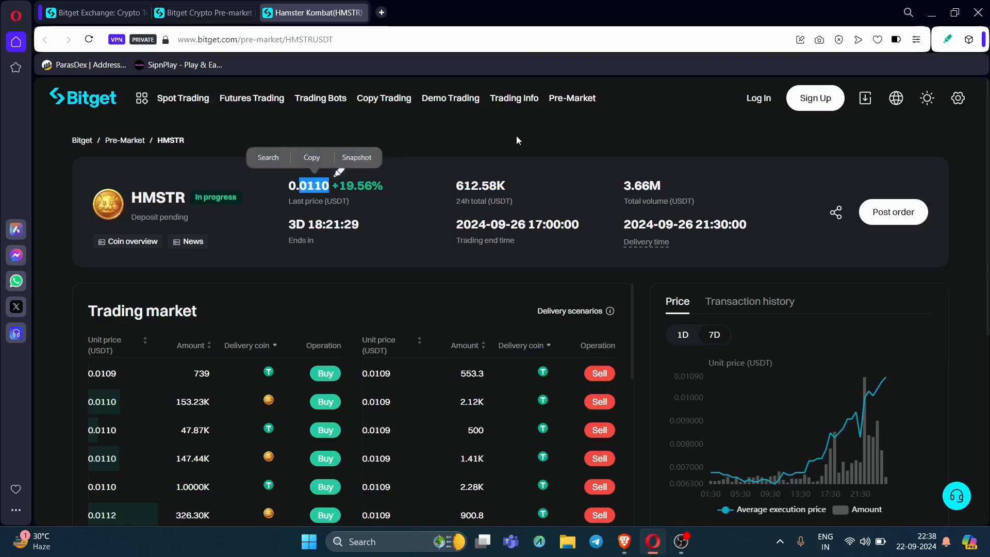
pyautogui.moveTo(441, 253)
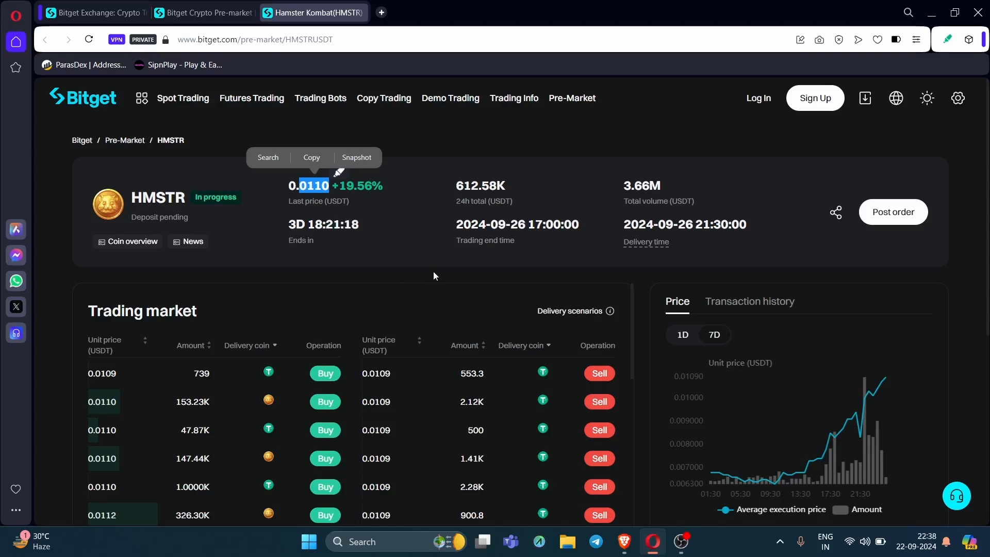
pyautogui.moveTo(457, 131)
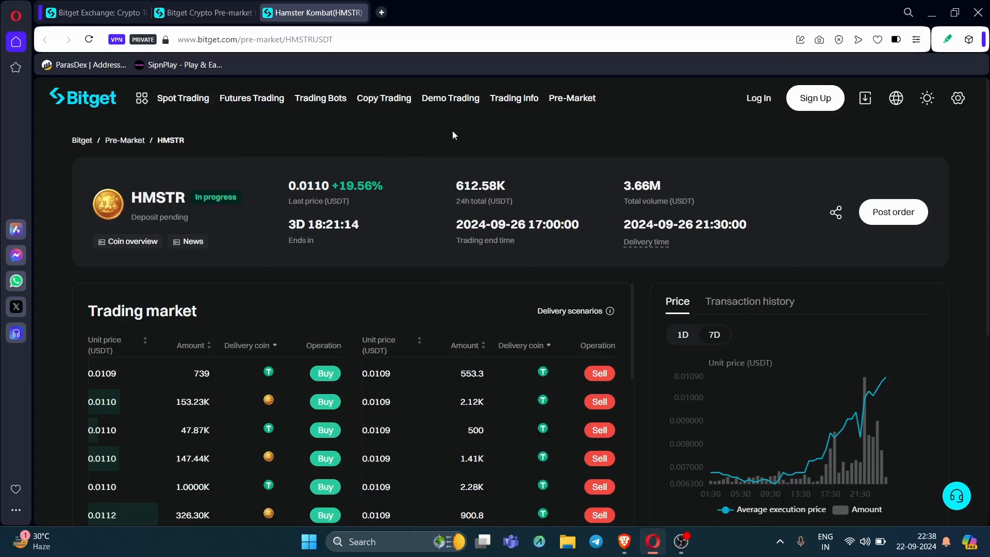
# - Pick out Bitget's HMSTR last price of 0.0110 USDT, up 19.56%
pyautogui.doubleClick(308, 186)
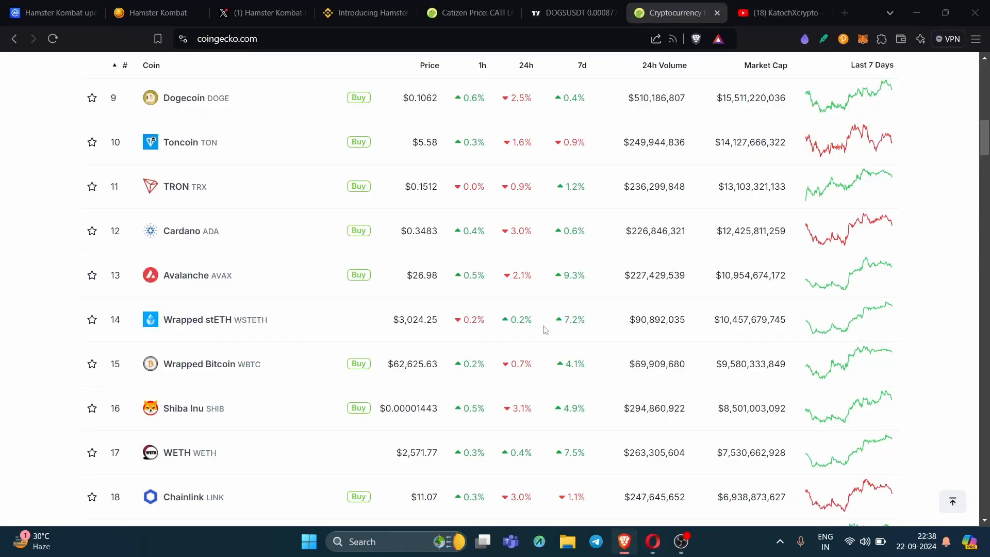
pyautogui.moveTo(739, 284)
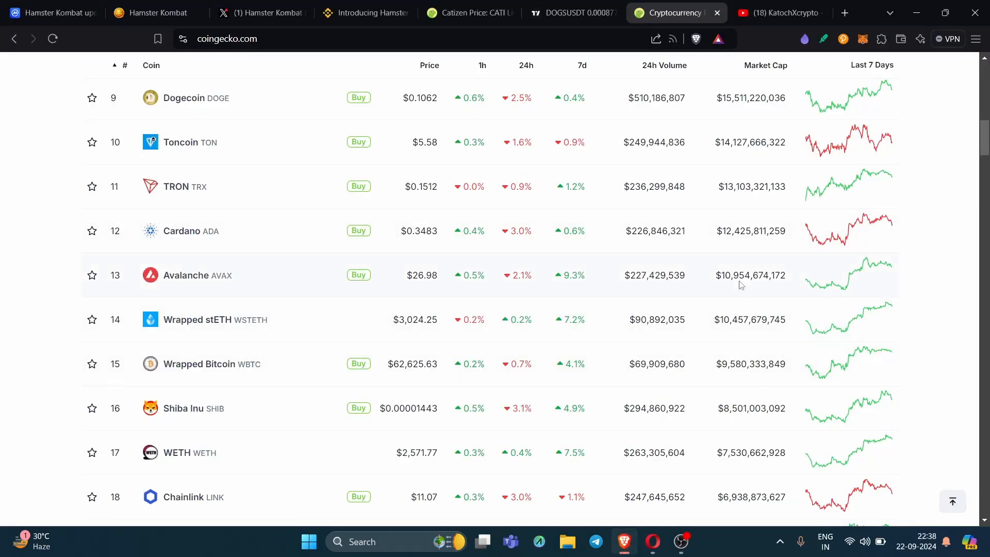
# - Continue down the rankings past rank 30, then move to the DOGSUSDT TradingView chart
pyautogui.scroll(-3)
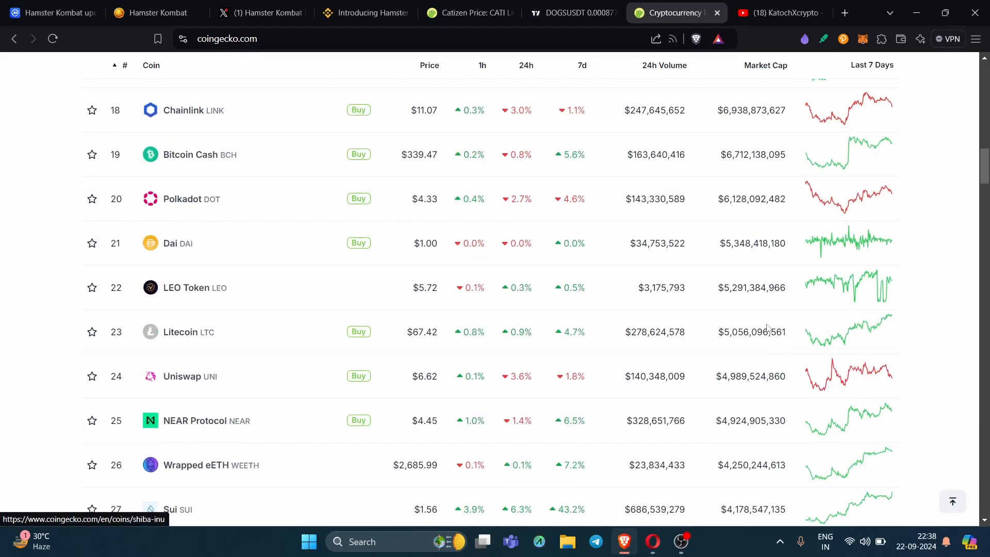
pyautogui.scroll(-3)
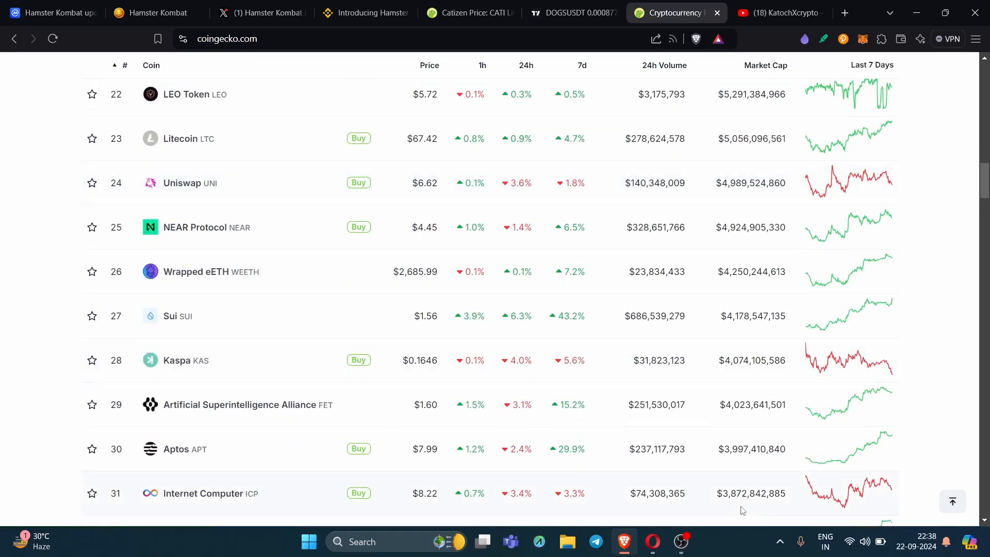
pyautogui.click(567, 12)
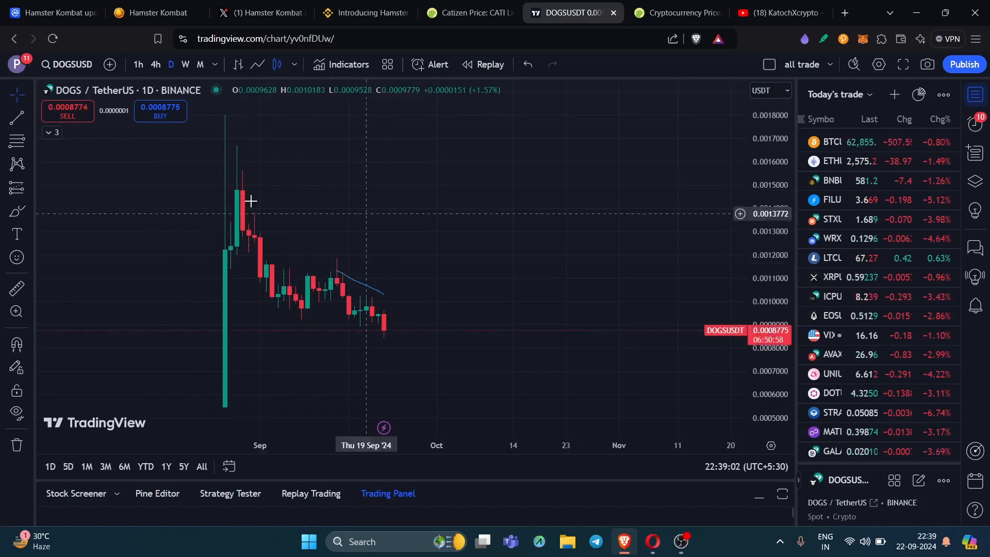
pyautogui.moveTo(590, 409)
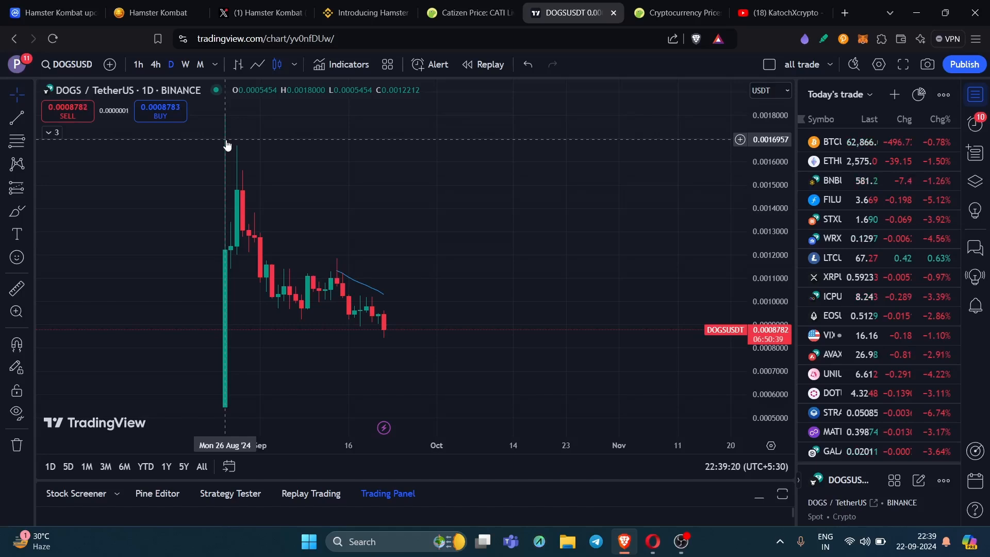
pyautogui.moveTo(606, 314)
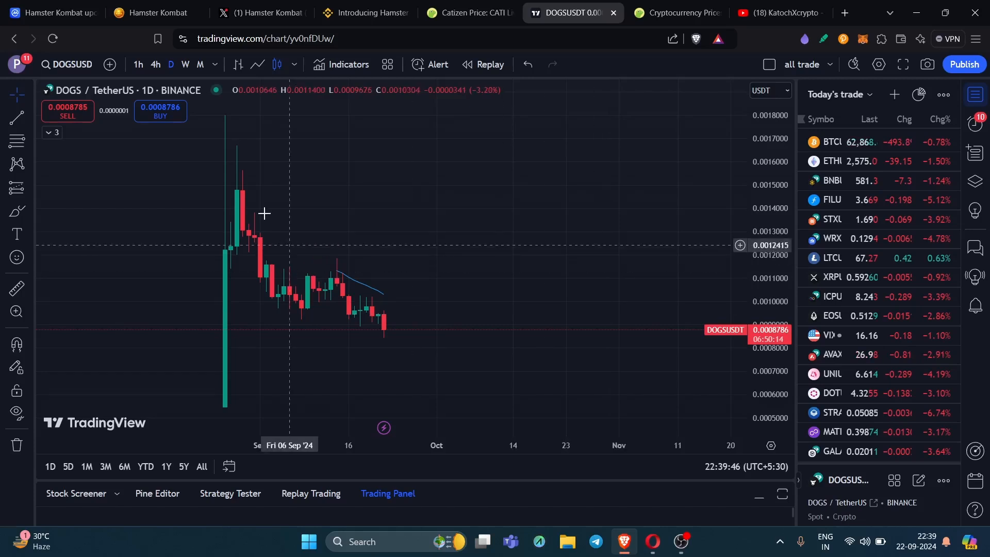
pyautogui.moveTo(410, 228)
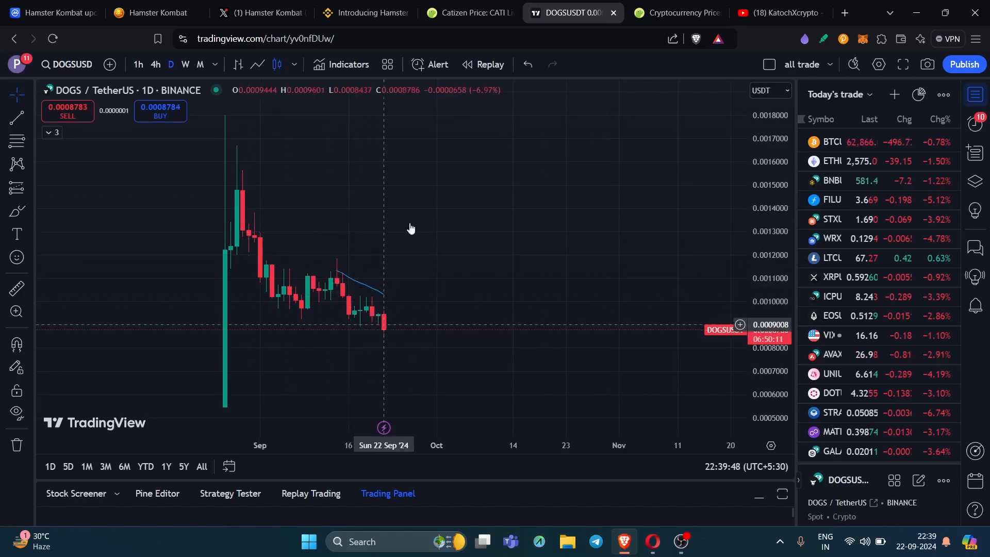
pyautogui.moveTo(443, 176)
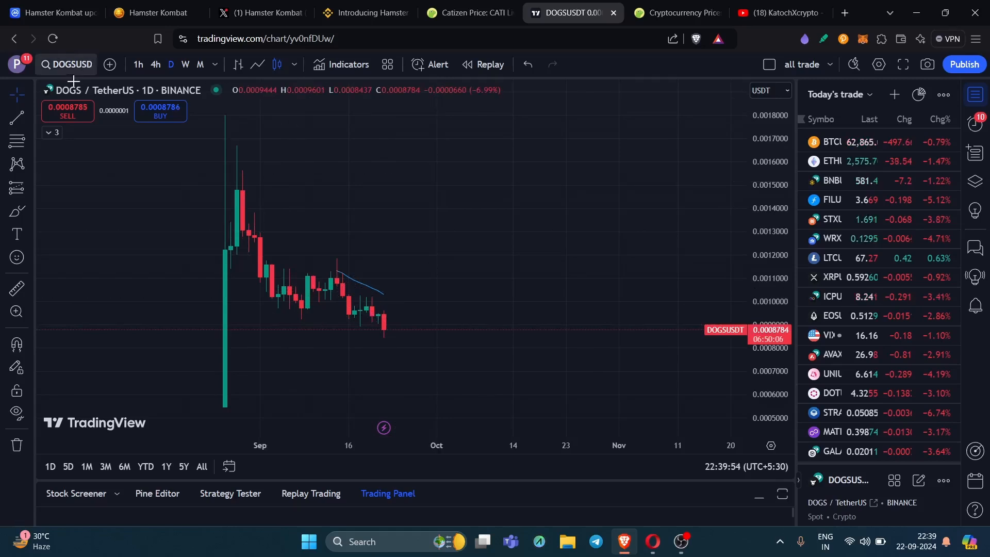
# - Bring up TradingView's symbol search from the DOGS / TetherUS chart
pyautogui.click(69, 64)
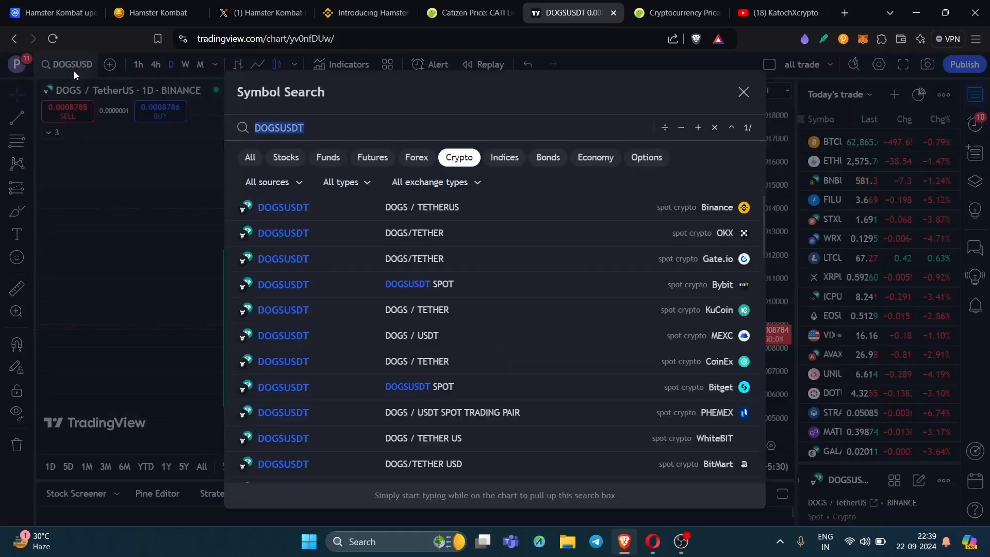
# - Search CATI and load the CATIUSDT Binance daily chart
pyautogui.write('CATI')
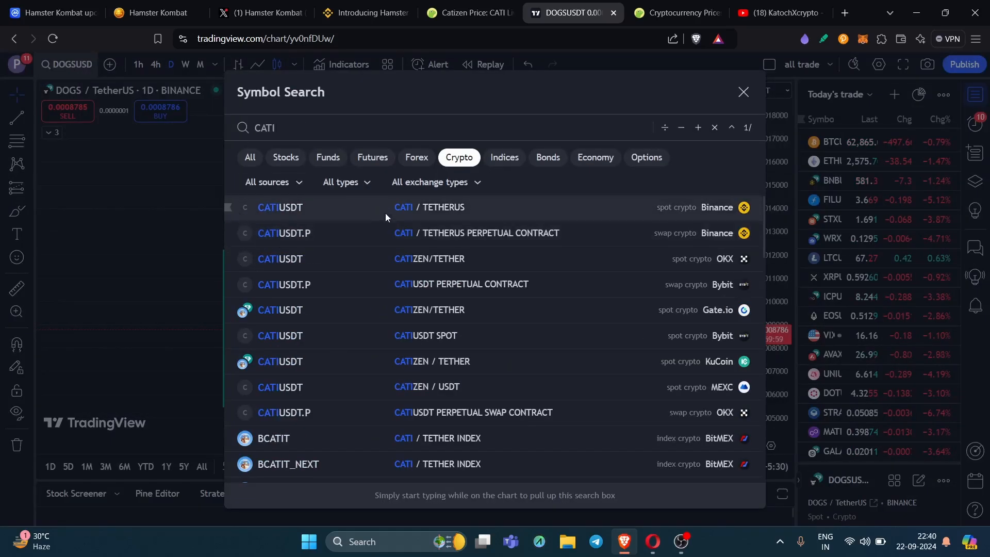
pyautogui.click(280, 208)
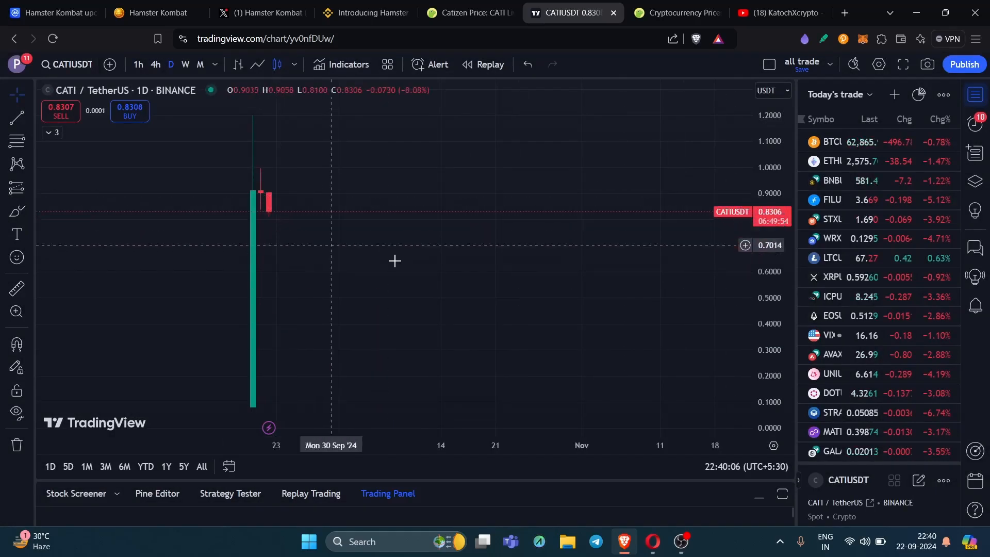
pyautogui.moveTo(350, 199)
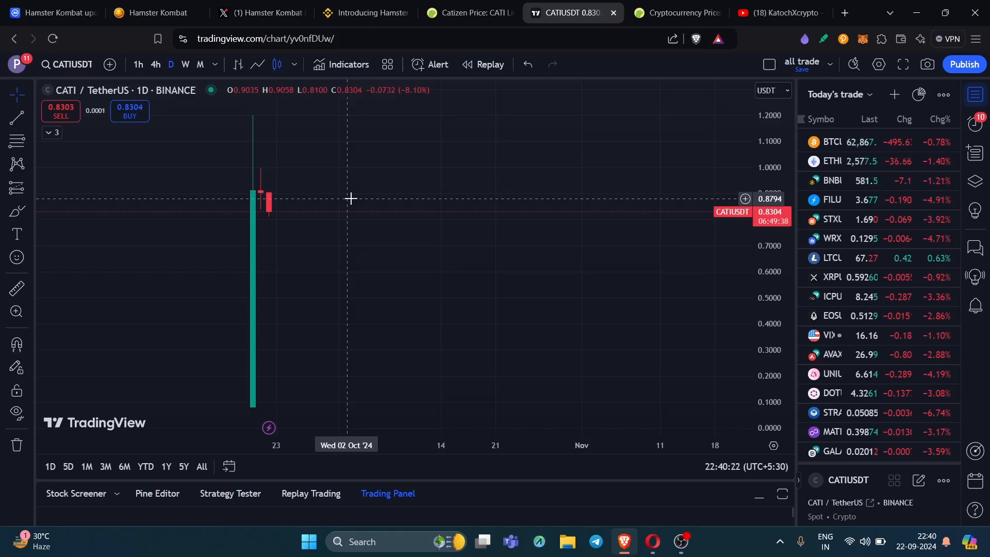
pyautogui.moveTo(652, 541)
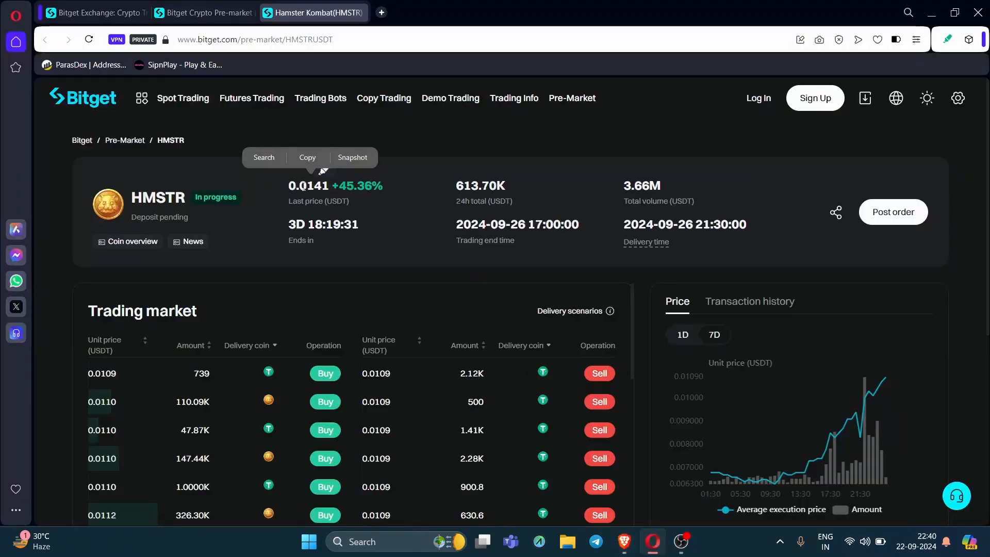
# - Highlight the HMSTR last price of 0.0141 USDT, up 45.36%, on Bitget's pre-market page
pyautogui.doubleClick(308, 186)
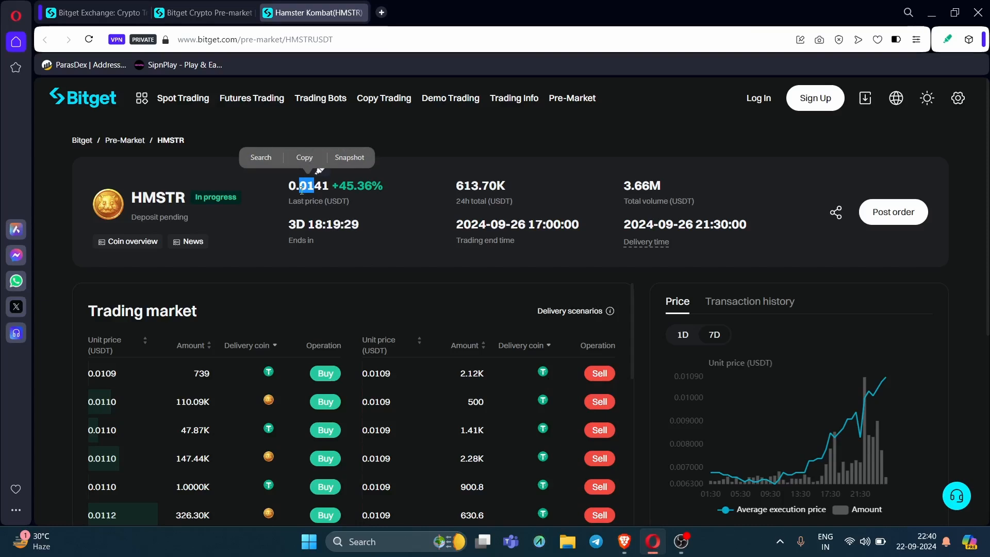
pyautogui.moveTo(404, 385)
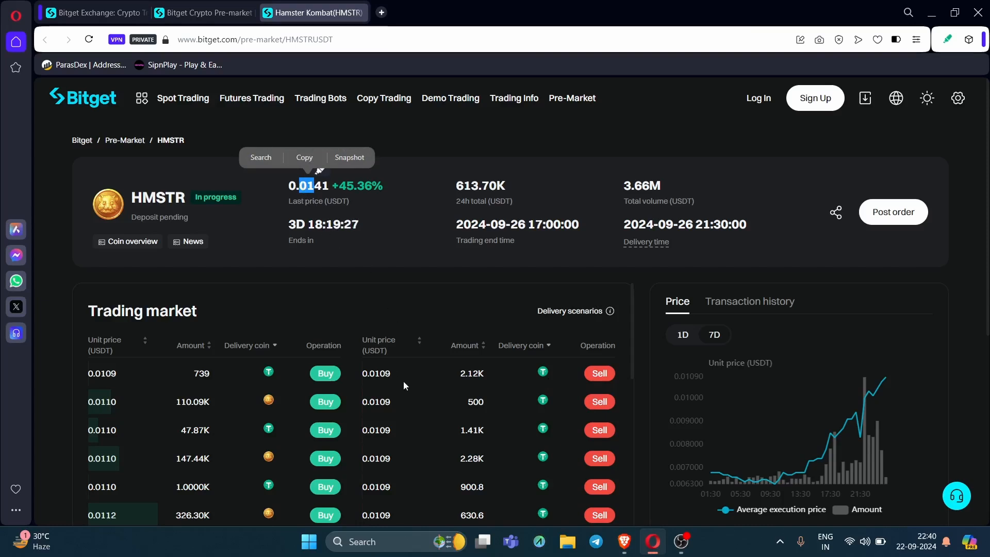